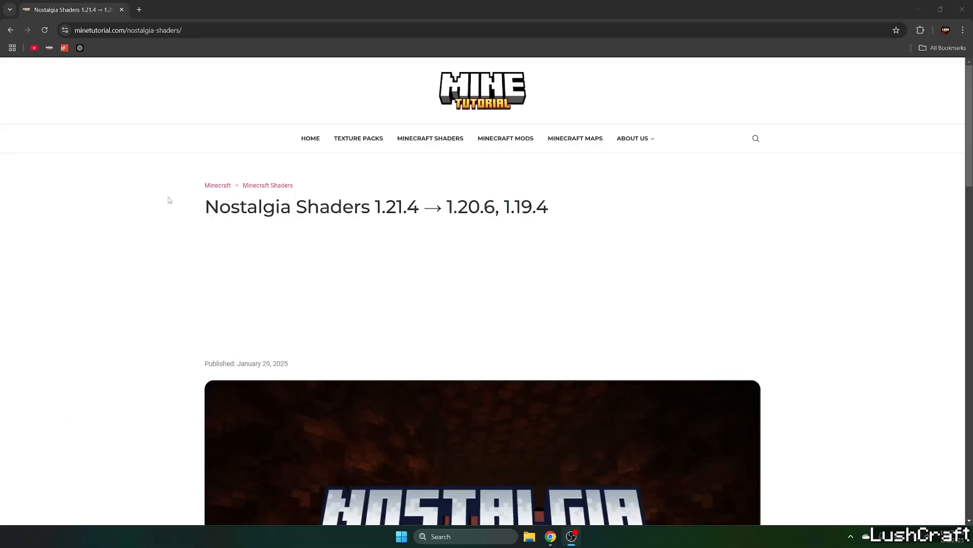
pyautogui.moveTo(119, 186)
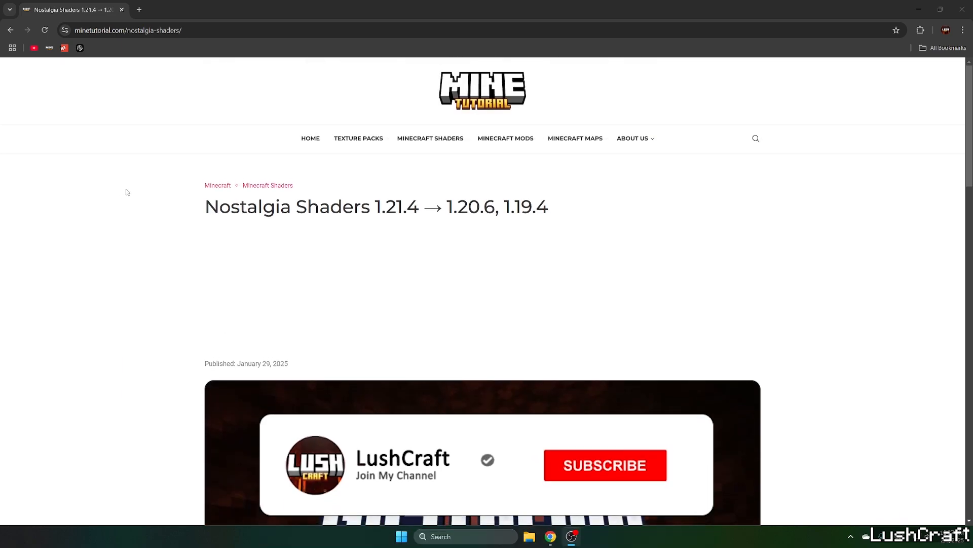
# Step: Scroll the Nostalgia Shaders article down to its download links section
pyautogui.click(603, 465)
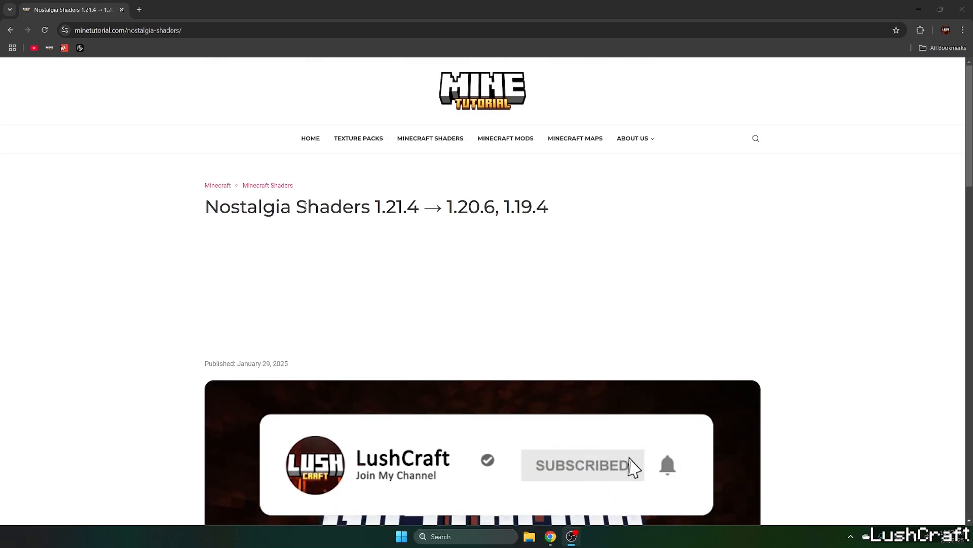
pyautogui.moveTo(153, 229)
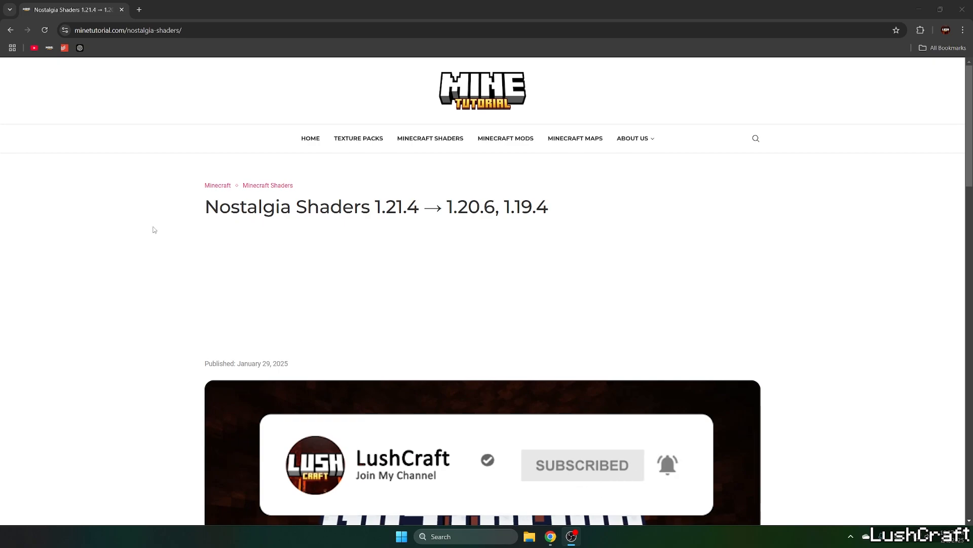
pyautogui.scroll(-3)
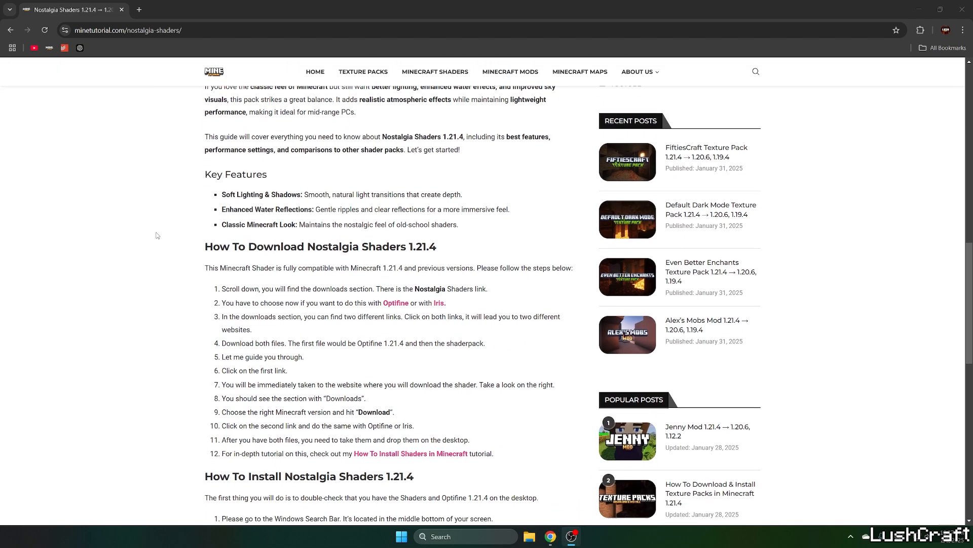
pyautogui.scroll(-3)
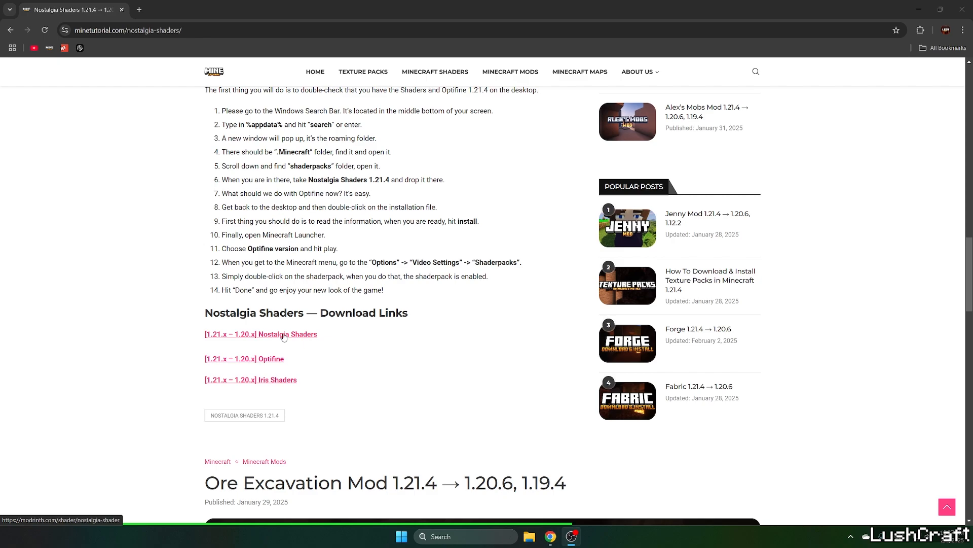
# Step: Download Nostalgia Shader 5.0 from Modrinth's Versions list, then scroll to the Iris download links
pyautogui.click(260, 334)
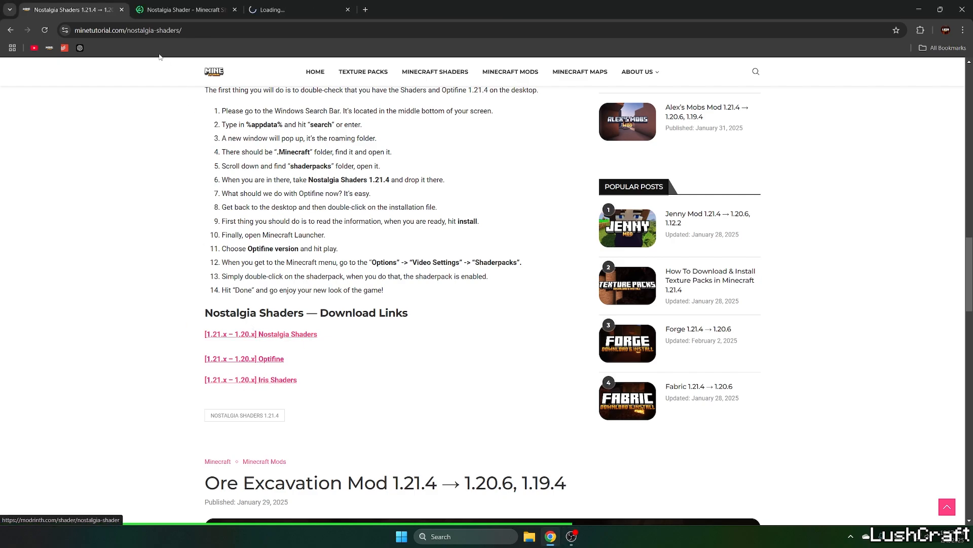
pyautogui.click(260, 334)
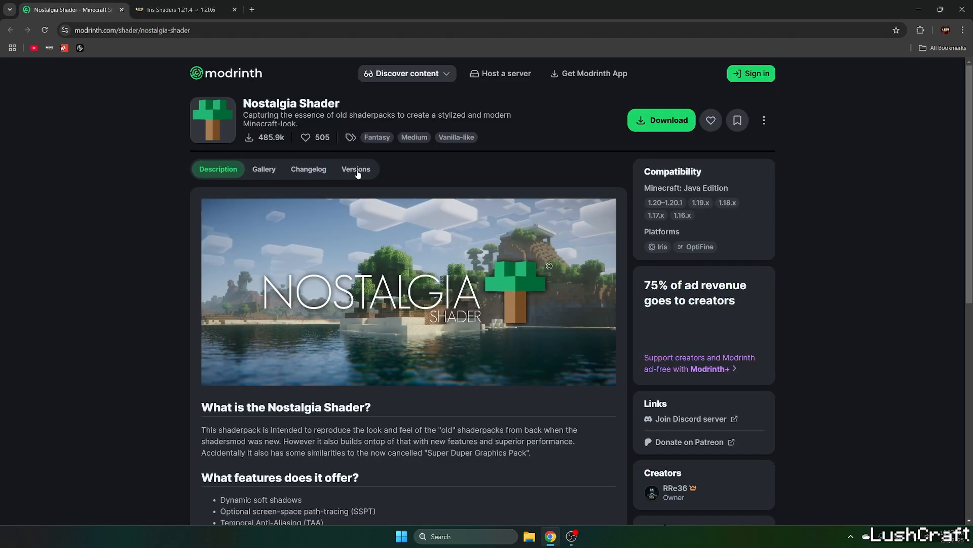
pyautogui.click(355, 168)
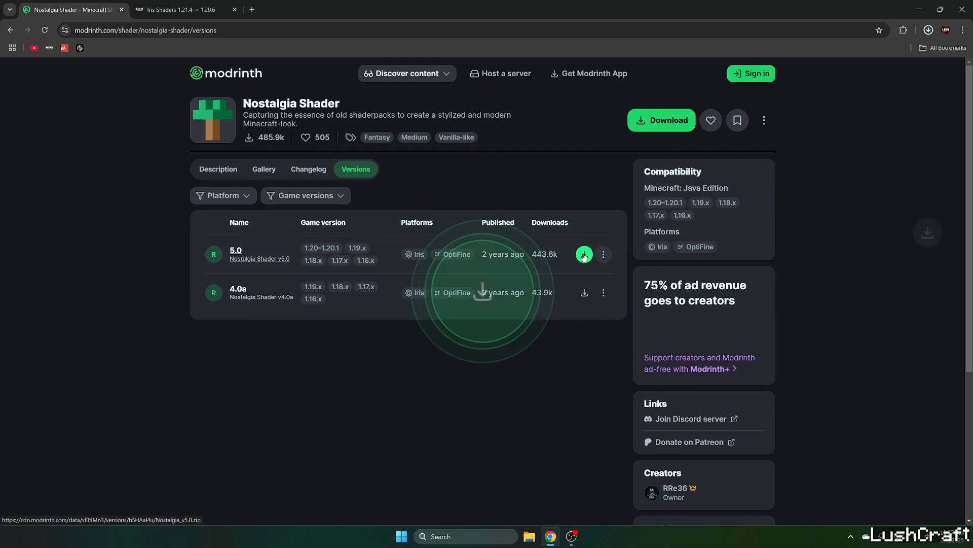
pyautogui.click(180, 9)
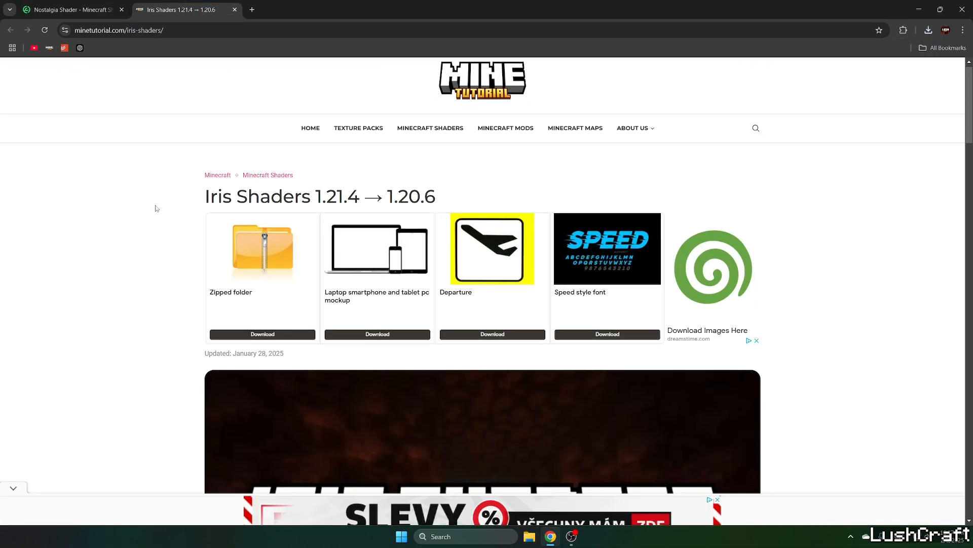
pyautogui.scroll(-3)
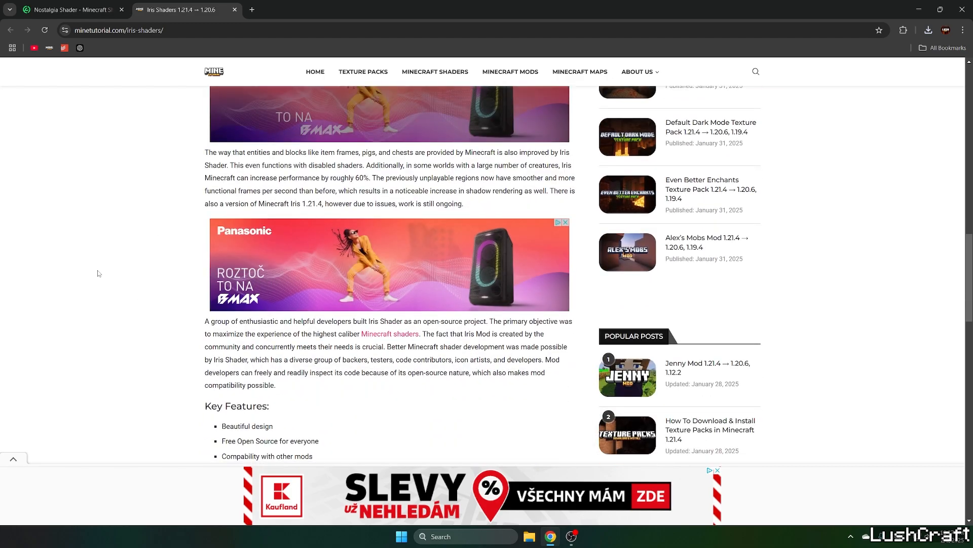
pyautogui.scroll(-3)
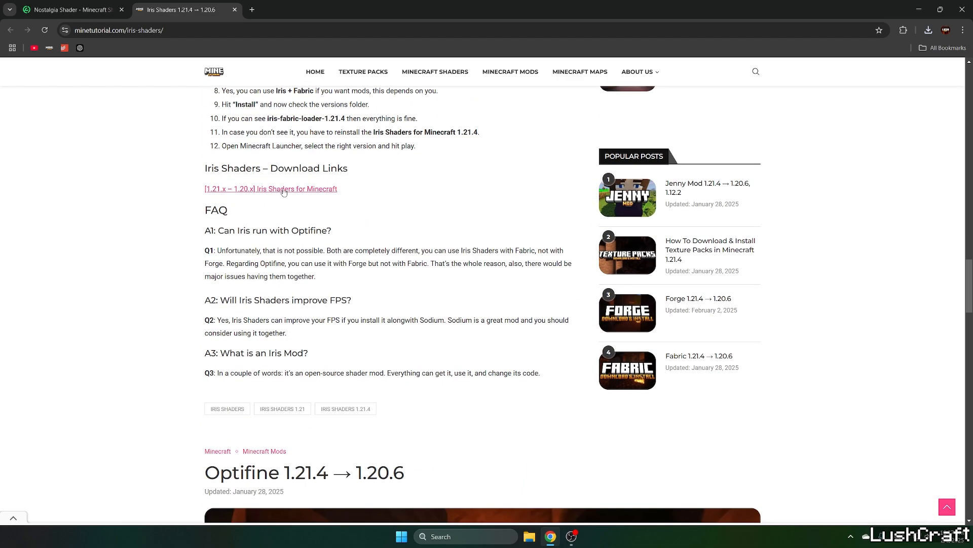
# Step: Get the Iris installer jar via 'Download Now' on irisshaders.dev
pyautogui.click(271, 189)
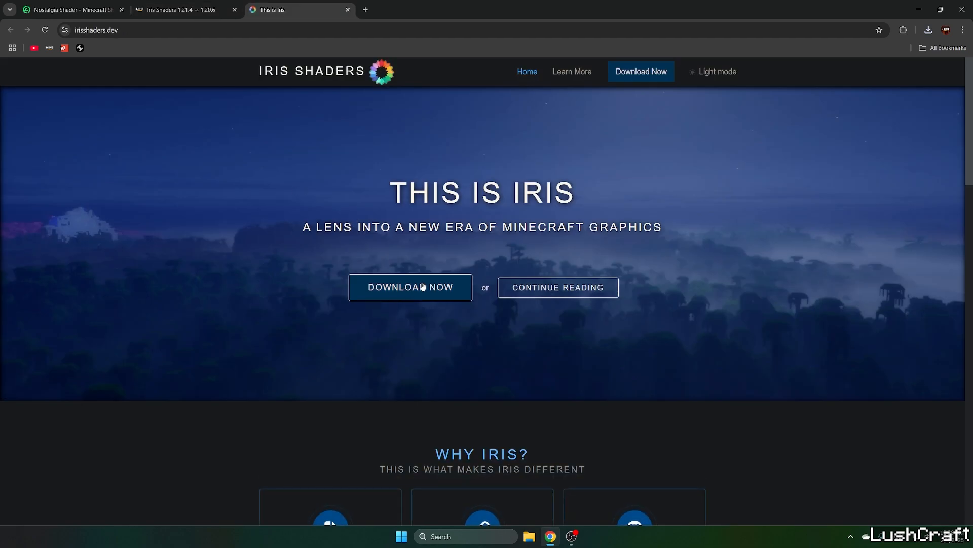
pyautogui.click(410, 287)
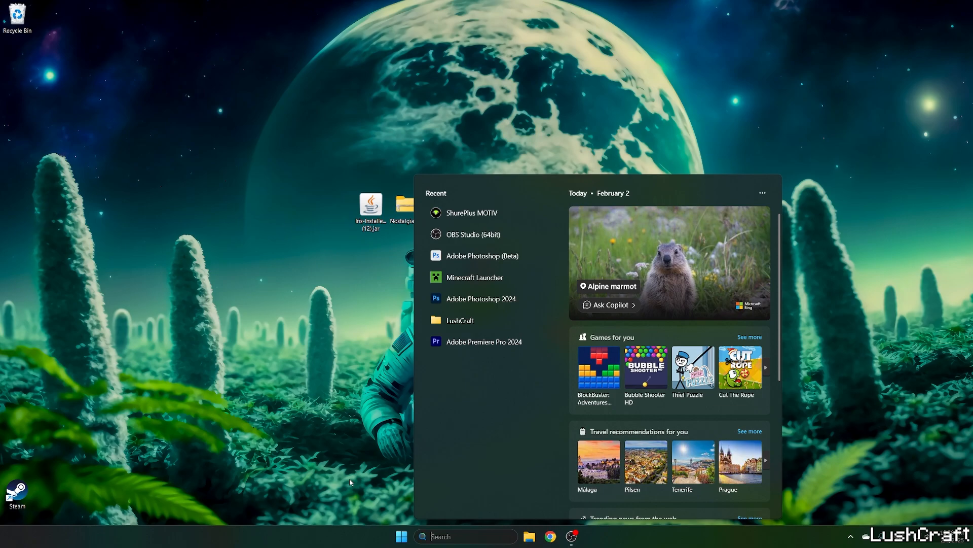
# Step: Move Nostalgia_v5.0.zip into %appdata%\.minecraft\shaderpacks, then open the versions folder
pyautogui.write('%appda')
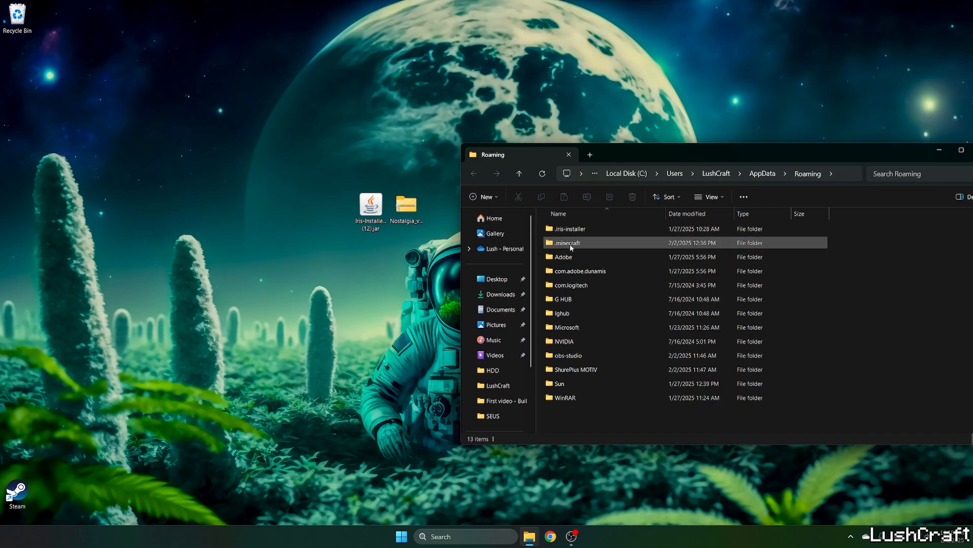
pyautogui.doubleClick(566, 242)
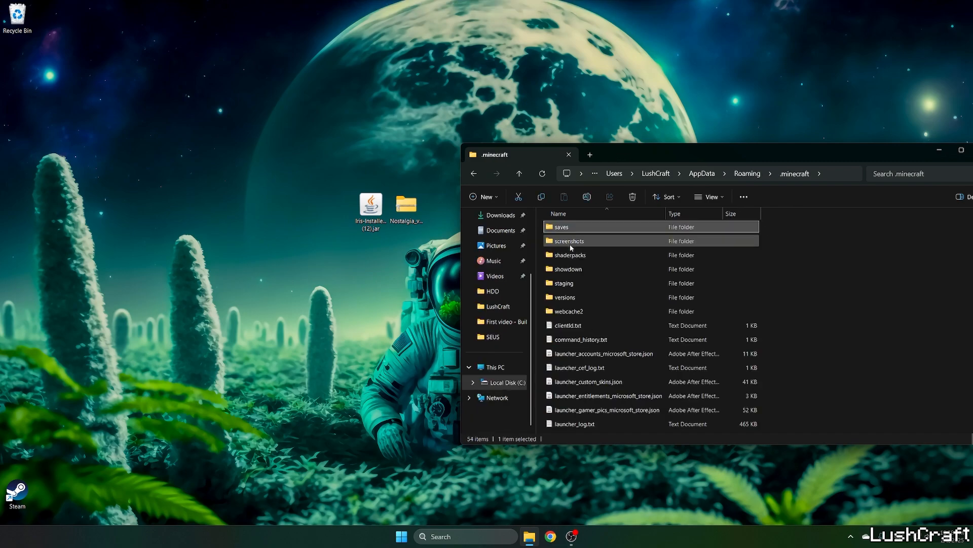
pyautogui.doubleClick(569, 255)
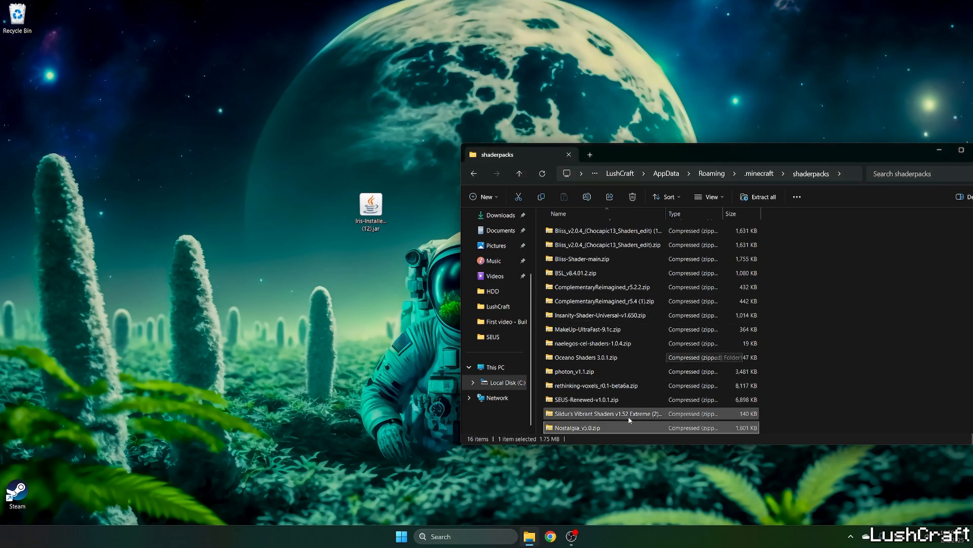
pyautogui.click(519, 173)
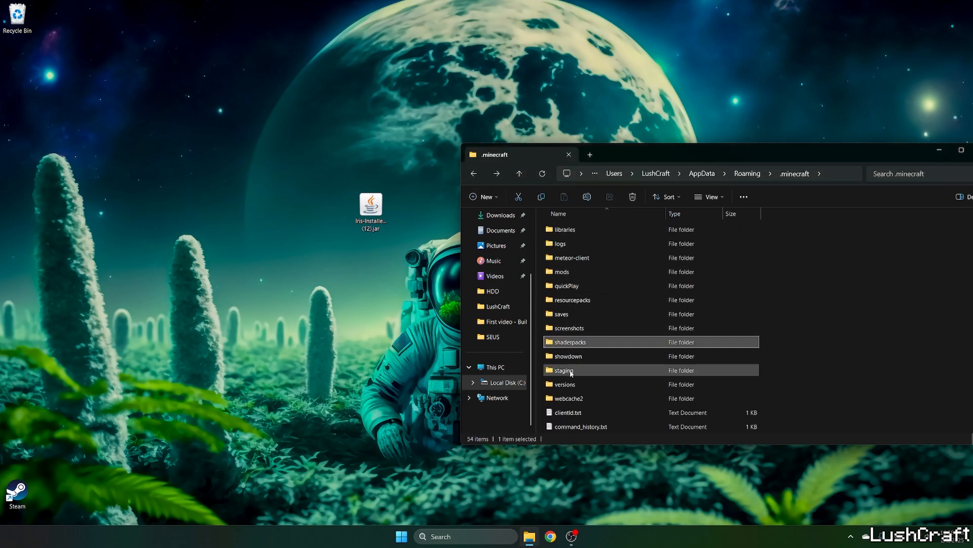
pyautogui.doubleClick(564, 384)
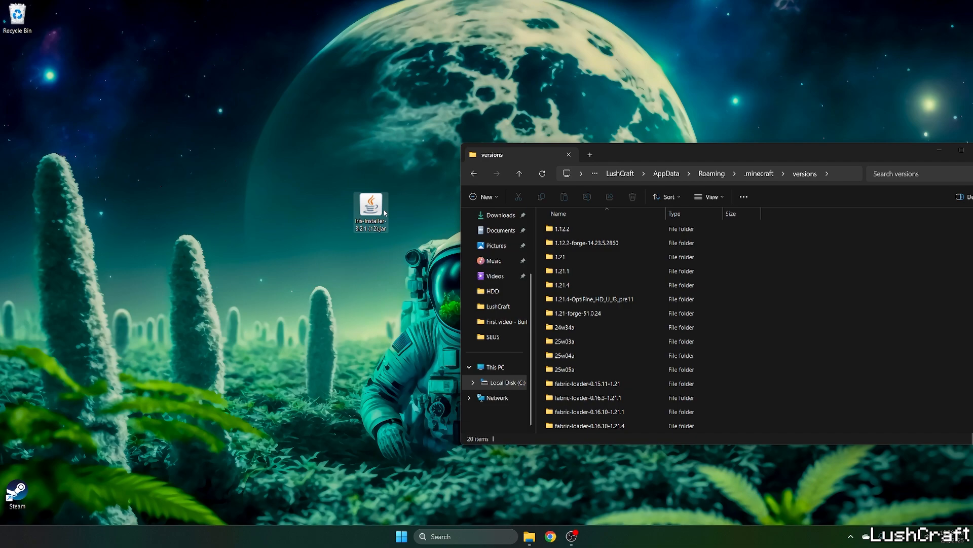
# Step: Run the Iris installer for Minecraft 1.21.4, then close the installer and versions folder
pyautogui.doubleClick(371, 207)
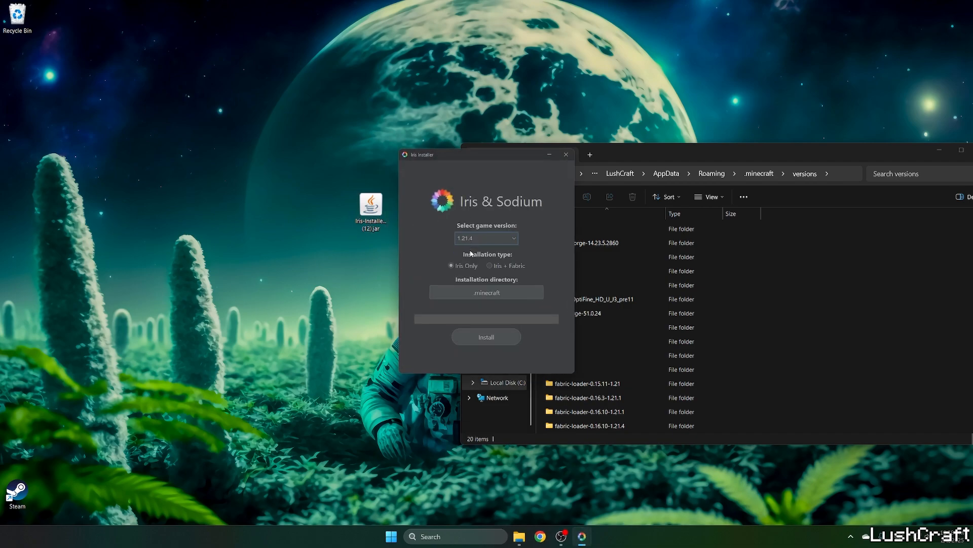
pyautogui.click(486, 336)
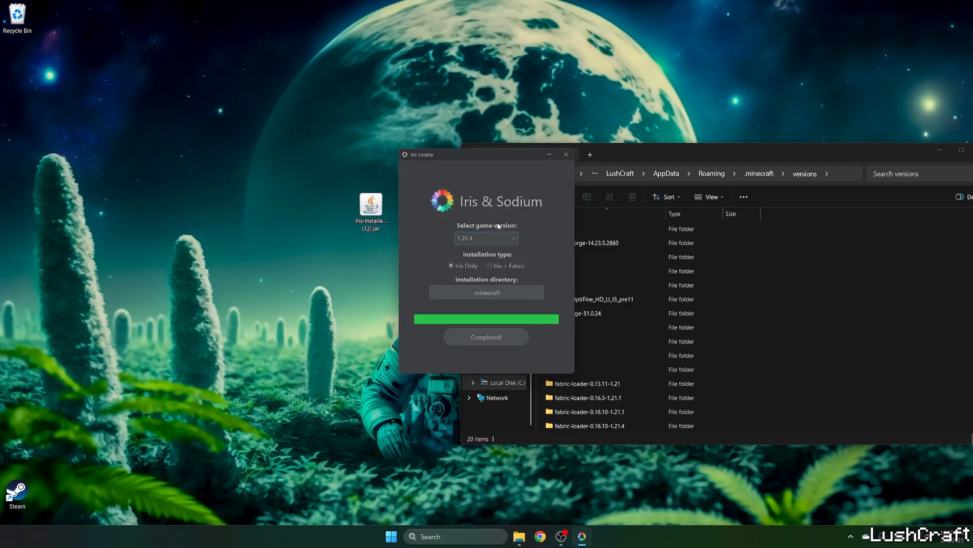
pyautogui.click(564, 154)
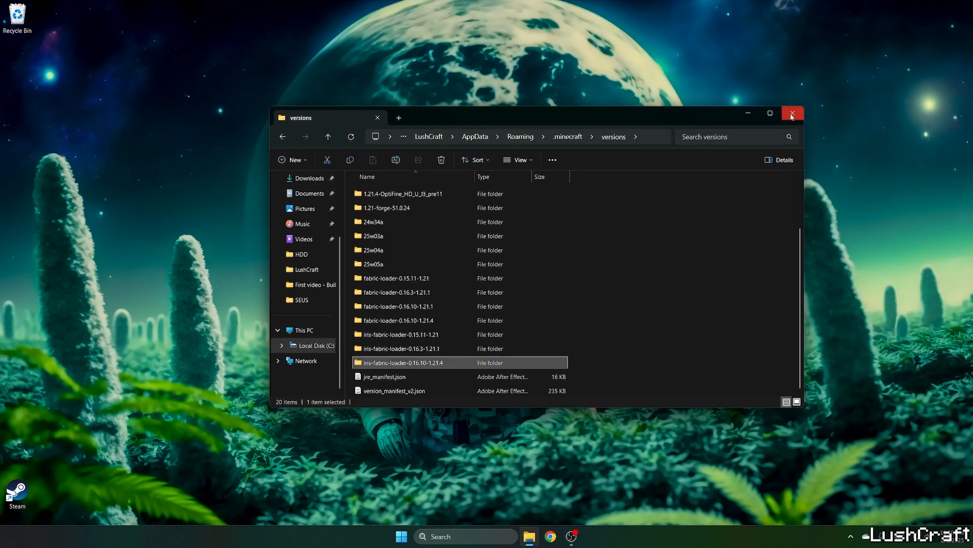
pyautogui.click(401, 536)
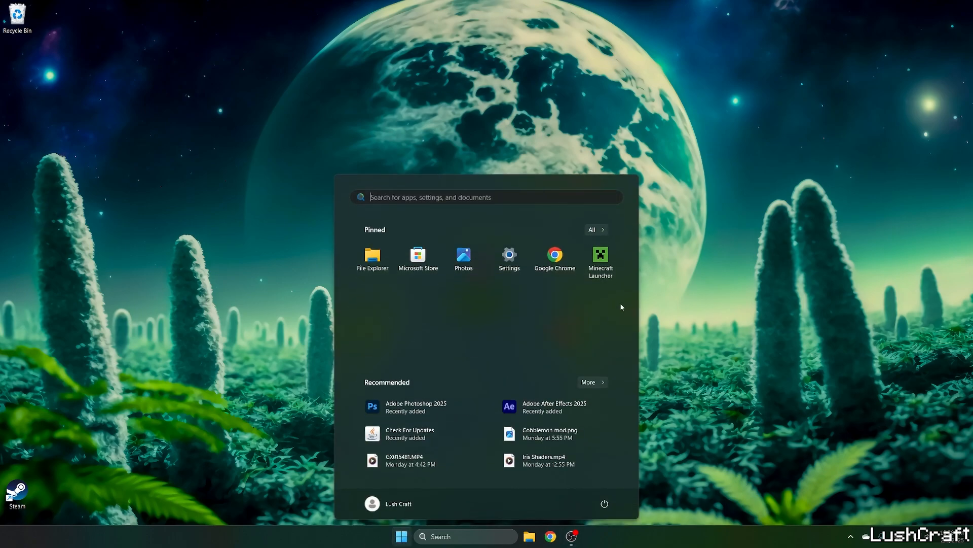
# Step: Launch the 'Iris & Sodium for 1.21.4' installation from Minecraft Launcher
pyautogui.click(599, 255)
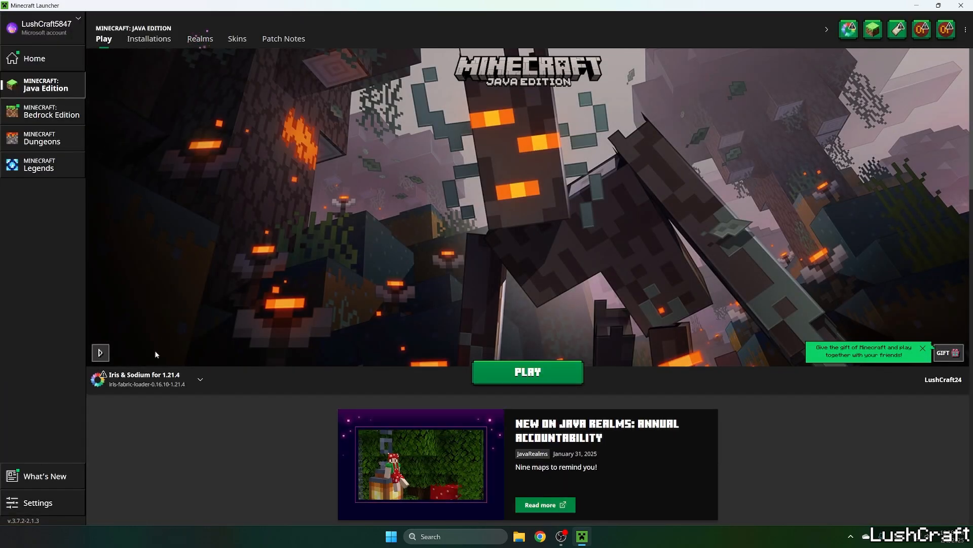
pyautogui.click(527, 371)
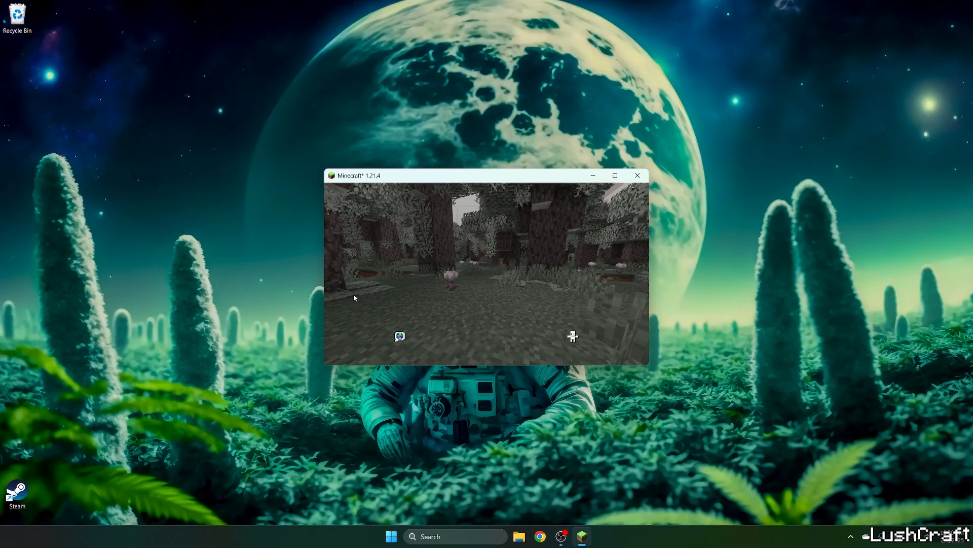
# Step: Maximize the Minecraft window and choose Singleplayer on the title screen
pyautogui.click(615, 174)
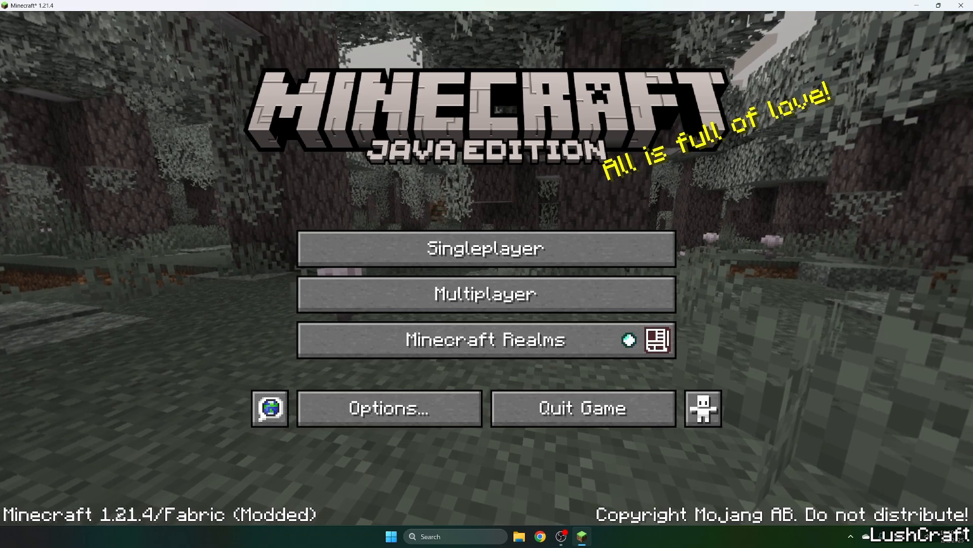
pyautogui.moveTo(415, 249)
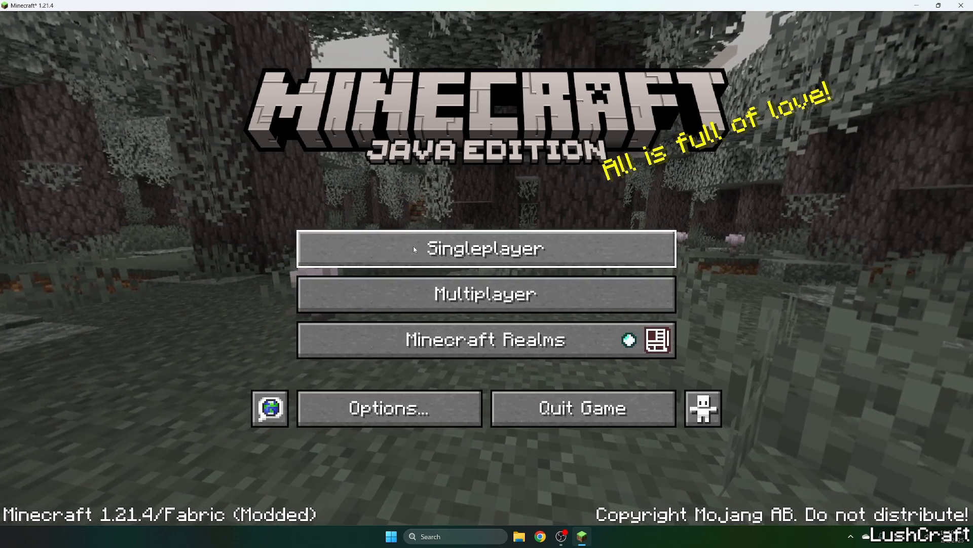
pyautogui.click(486, 248)
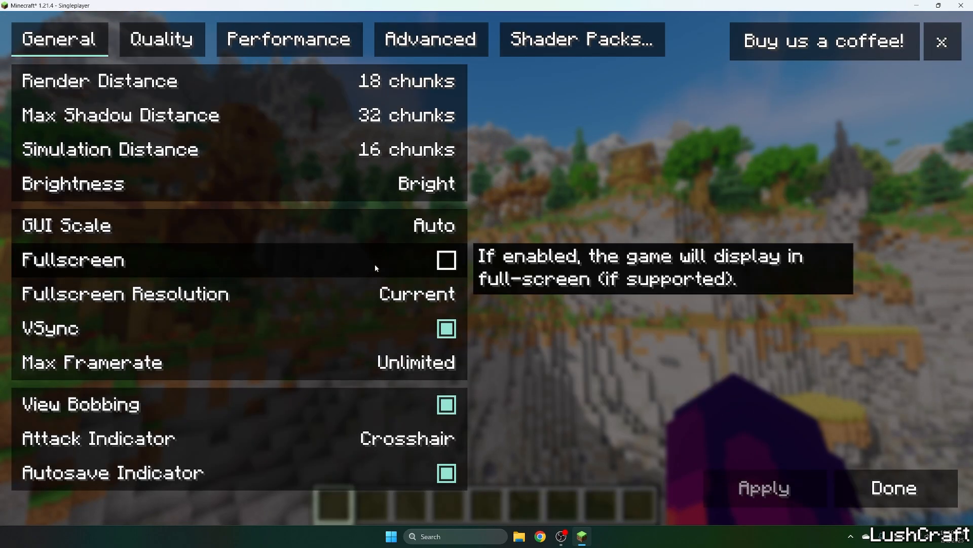
# Step: Select Nostalgia_v5.0.zip in the Shader Packs list
pyautogui.click(581, 39)
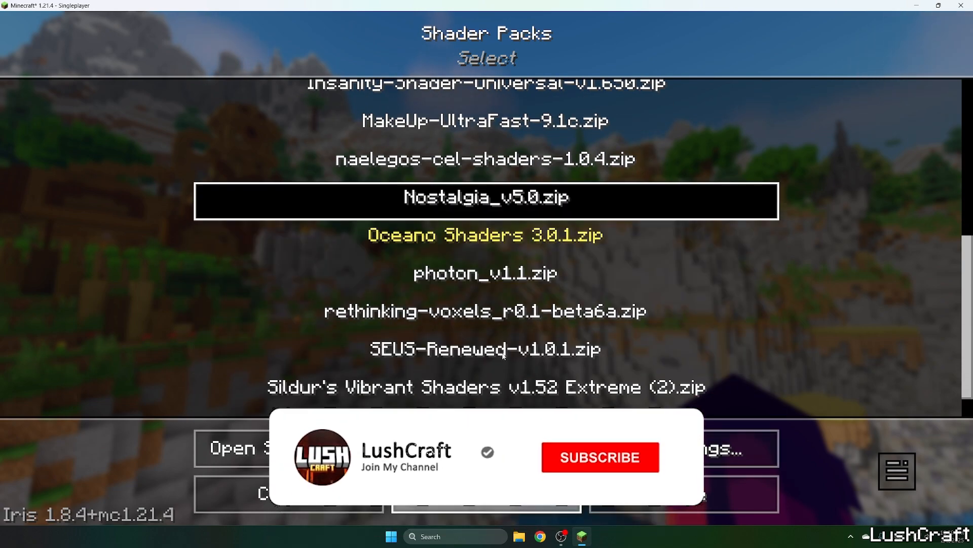
pyautogui.click(600, 456)
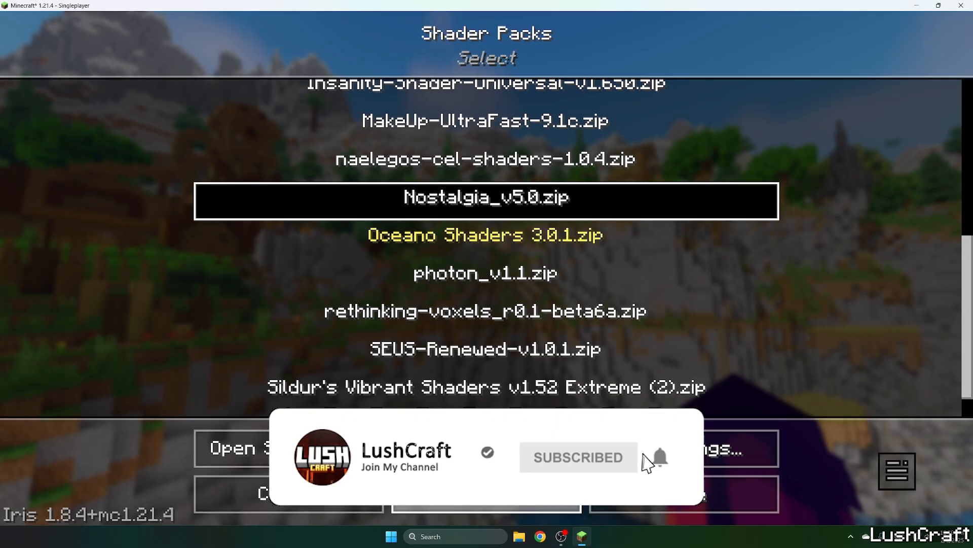